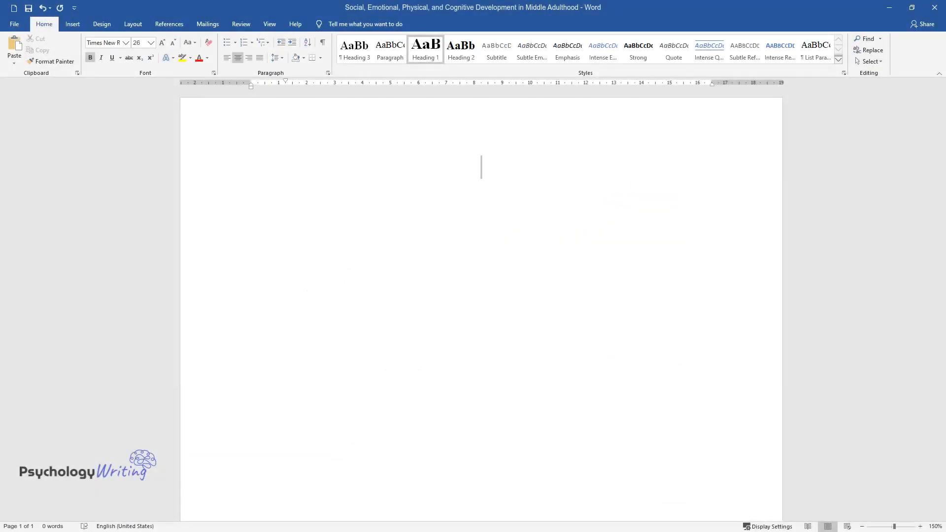
text(Social, Emot)
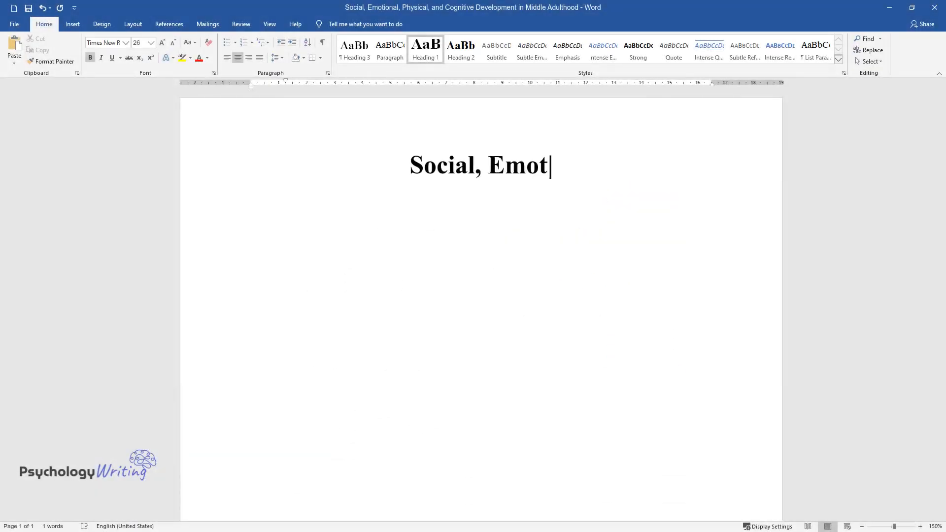
text(ional, Physical, and Cogni)
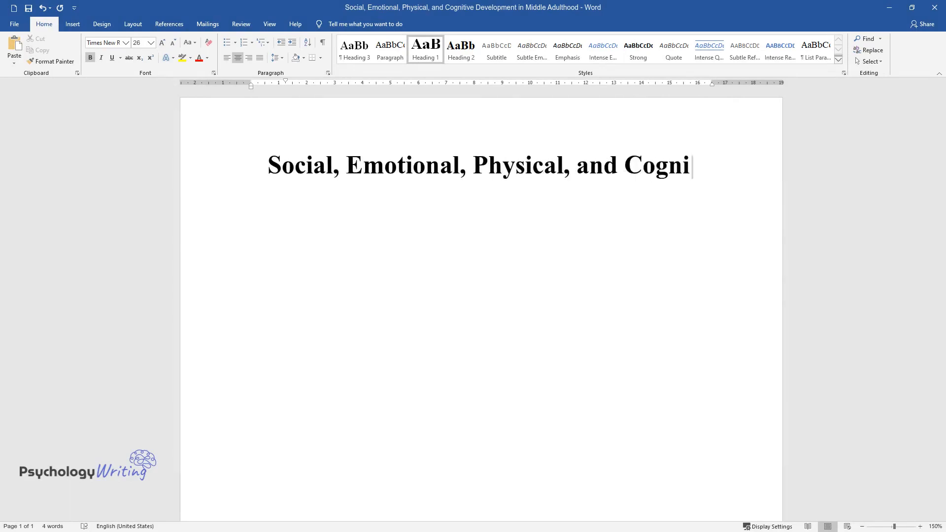
text(tive Development in Middle Adulthood)
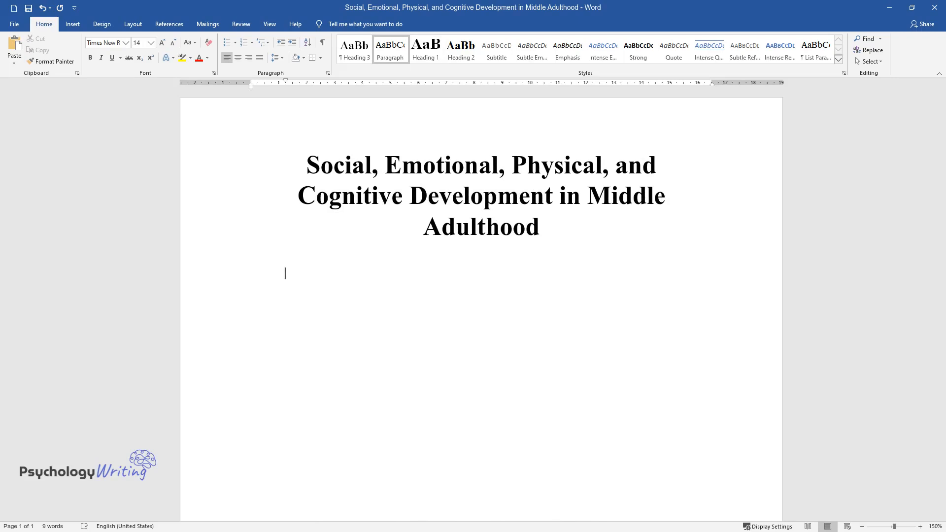
text(During middle adulthood, identi)
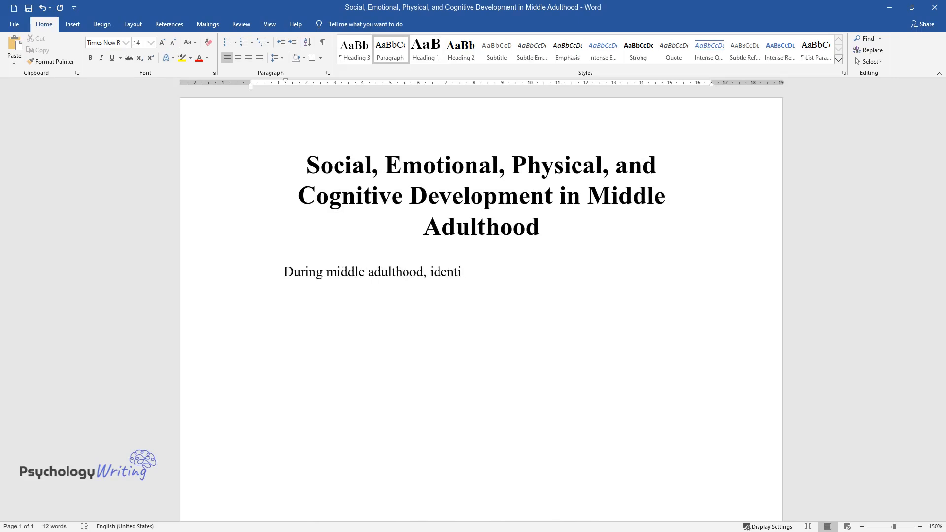
text(ty continues to develop, and this)
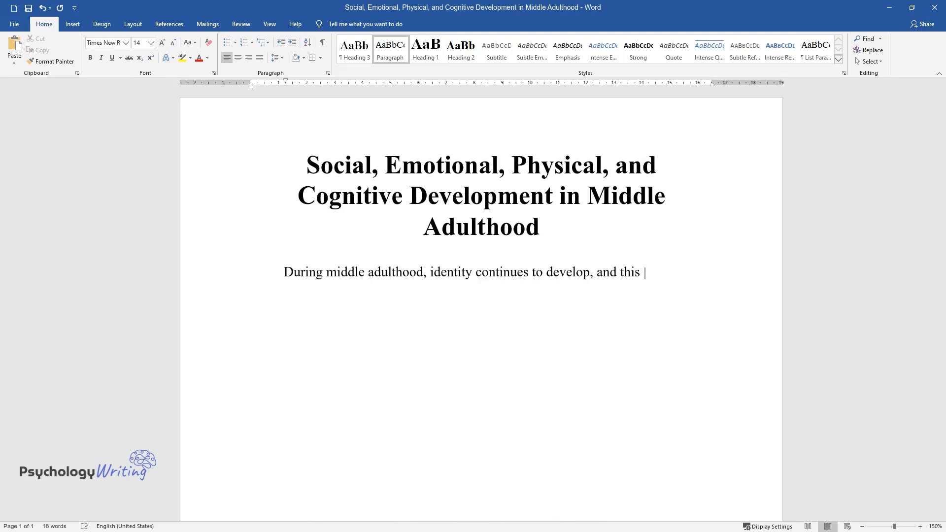
text(illustrates that Erikson's final f)
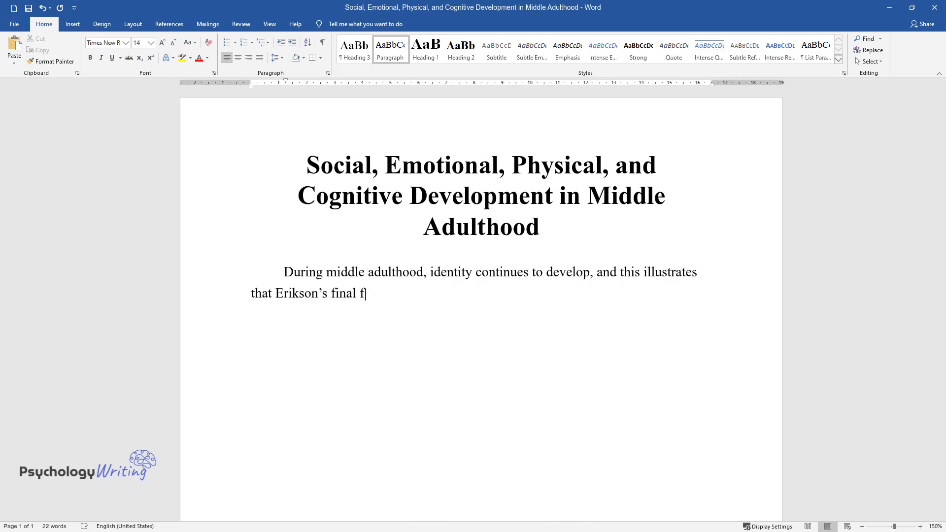
text(our stages of development do not f)
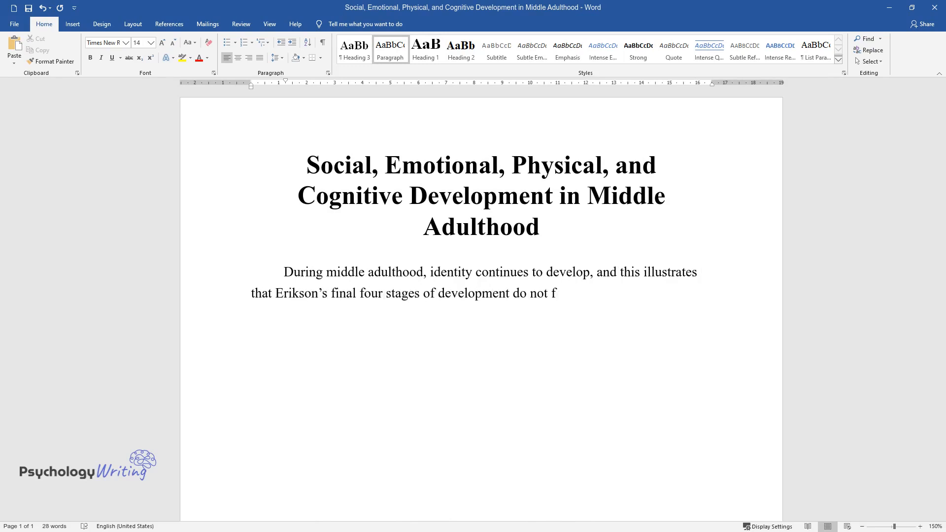
text(ollow a chronological progression.)
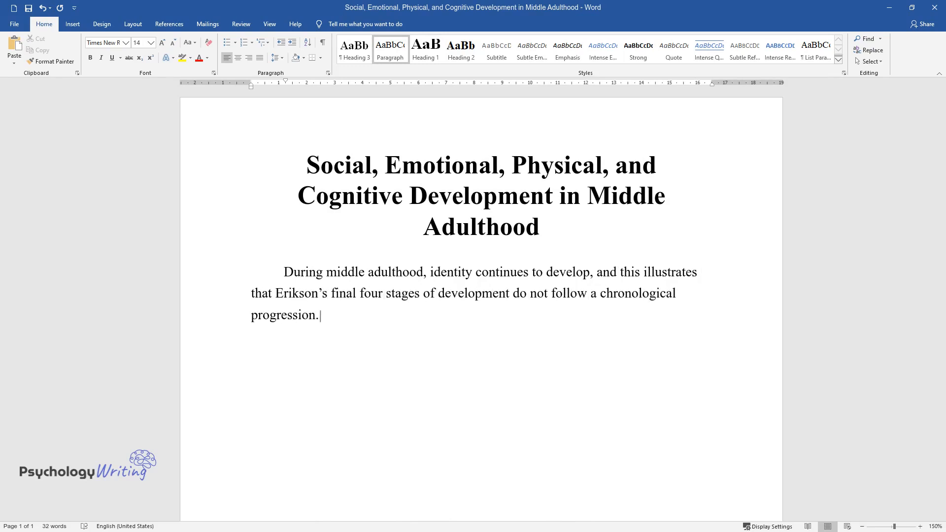
text(Traditionally, this stage has bee)
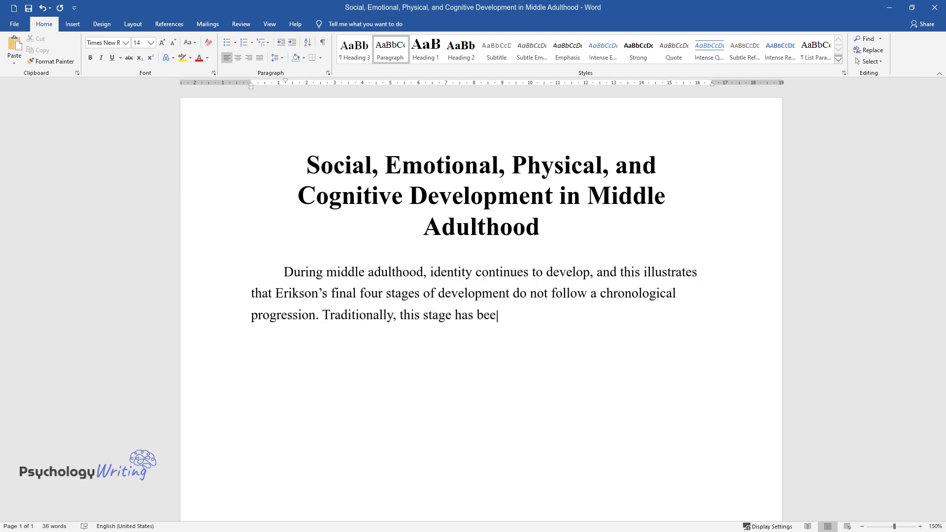
text(n regarded as a period of change a)
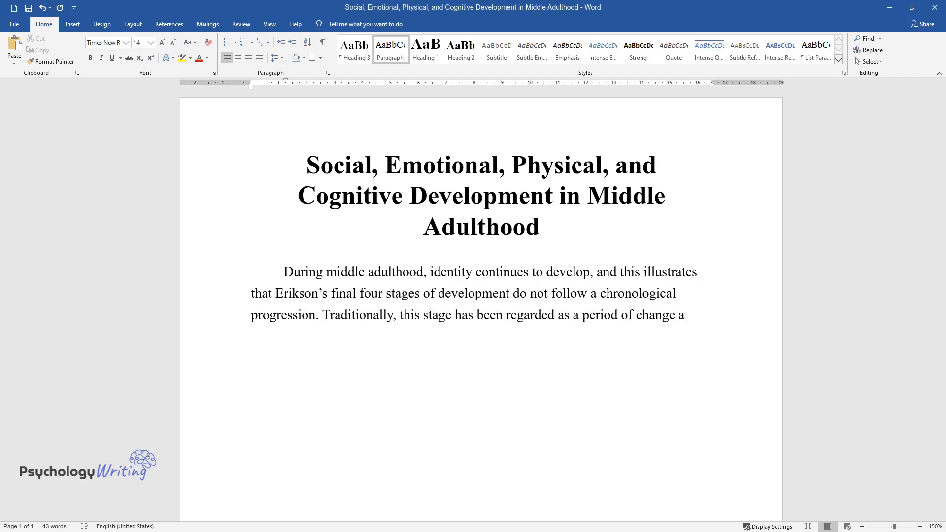
text(nd reflection, hence, given the n)
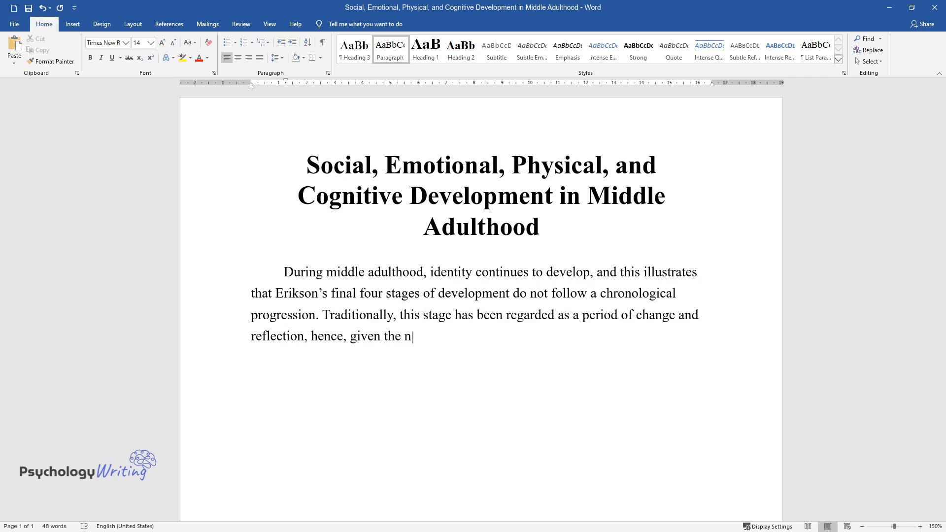
text(ame, "a mid-life crisis". From my)
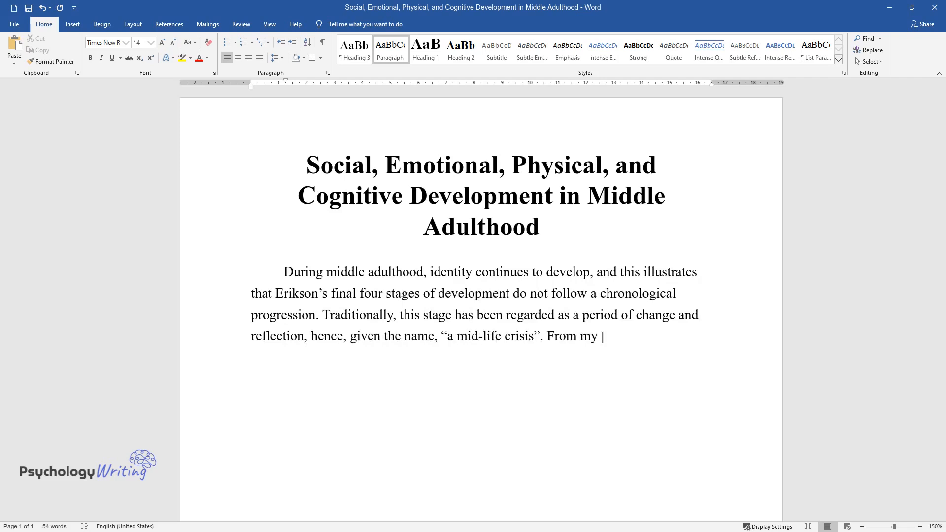
text(perspective, individuals in these)
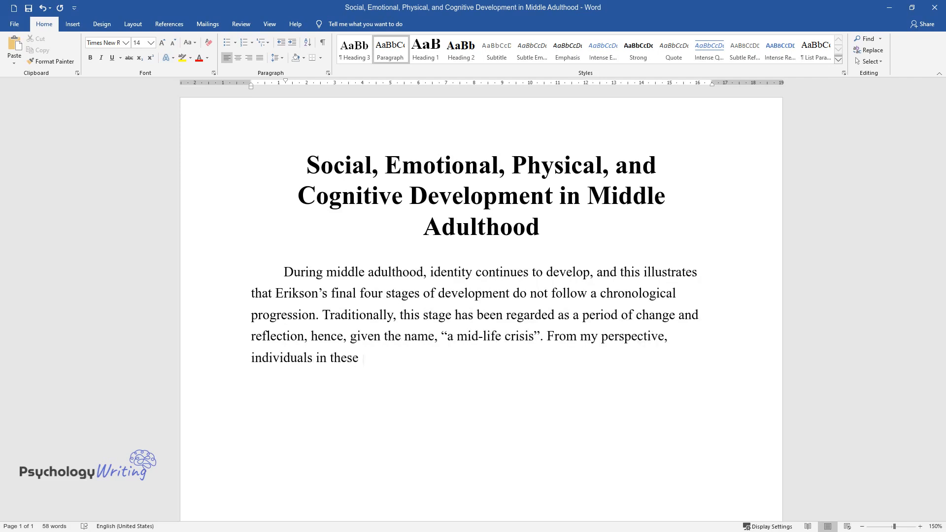
text(developmental stages experience em)
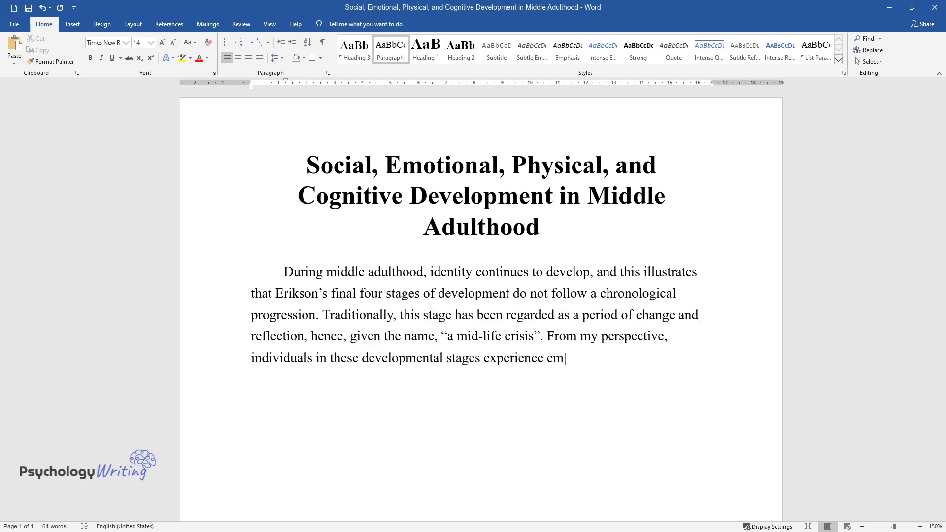
text(otional growth in concurrence with)
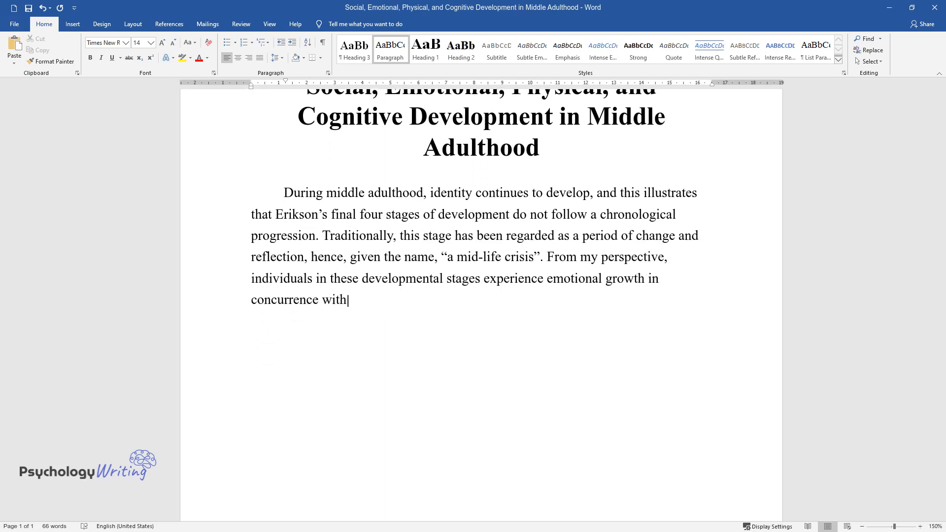
text(the different social stages, incl)
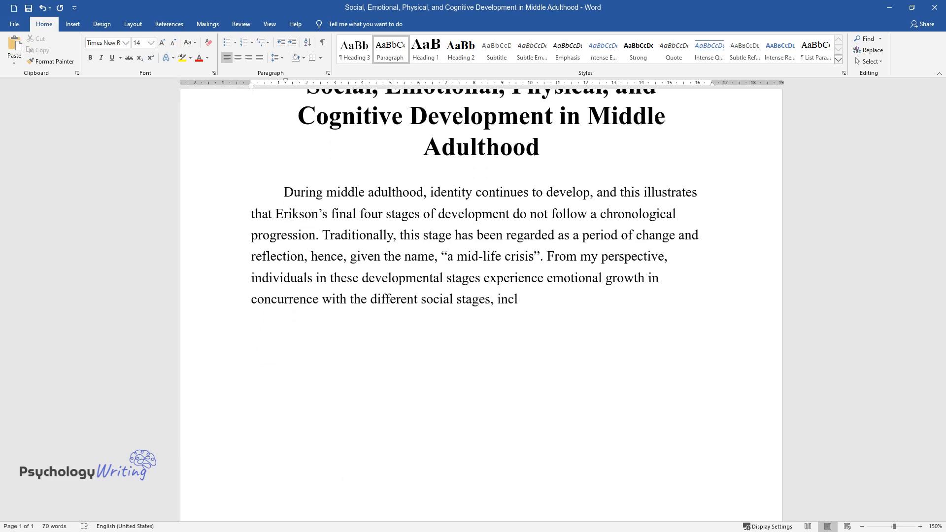
text(uding parenthood and work. Most ar)
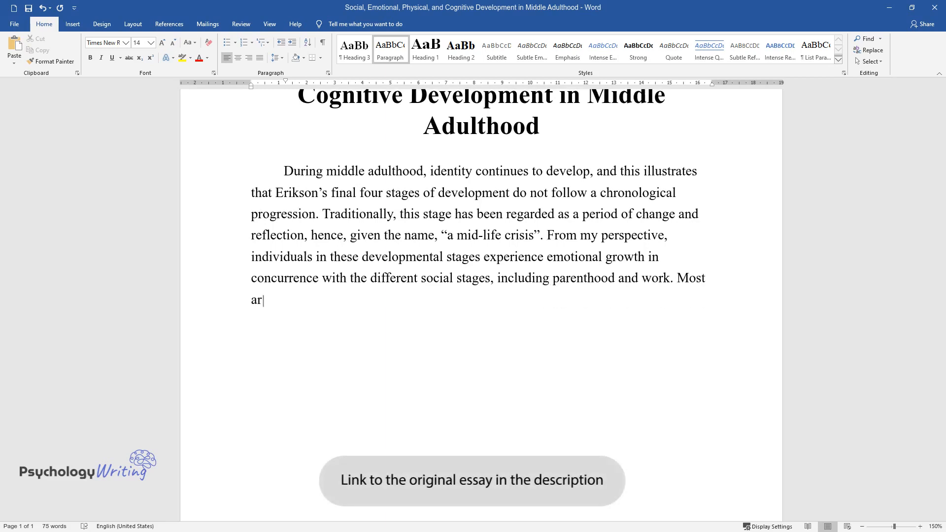
text(e parents and are at the peak of t)
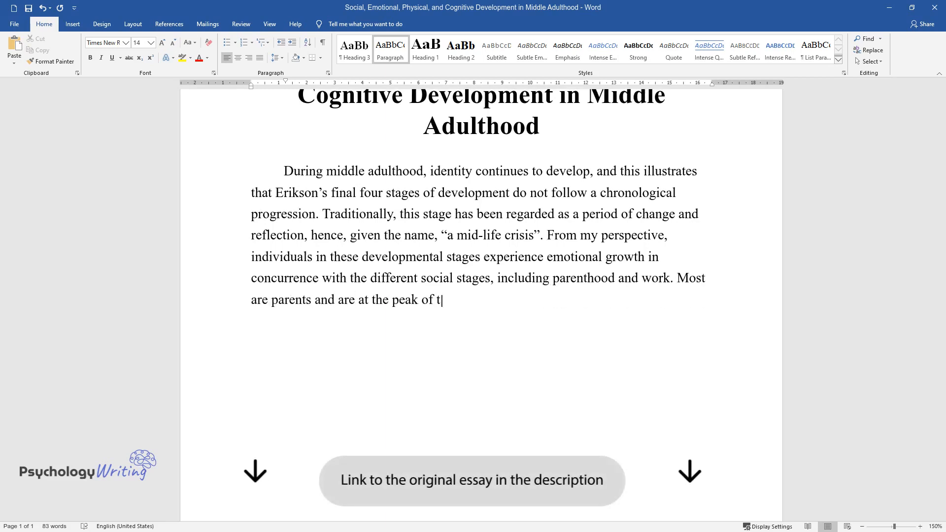
text(heir careers, thereby, considering)
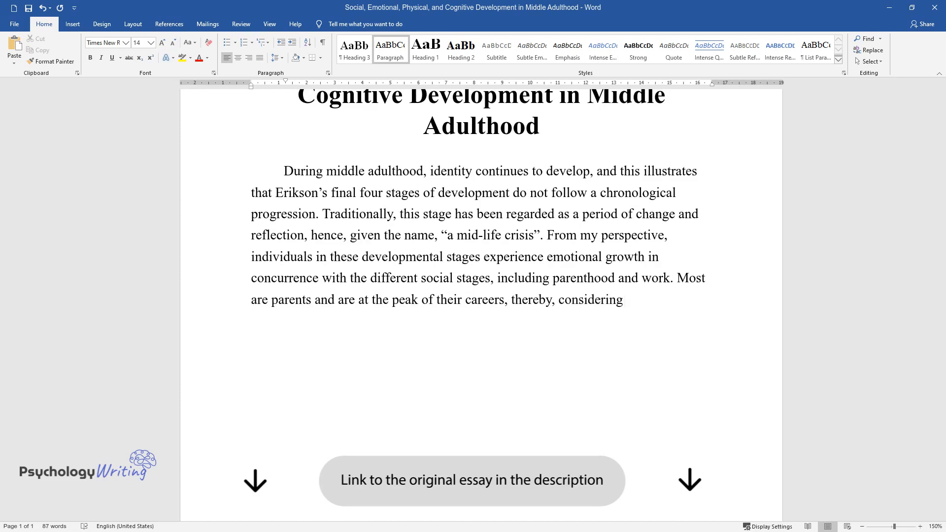
text(the concepts and notions associat)
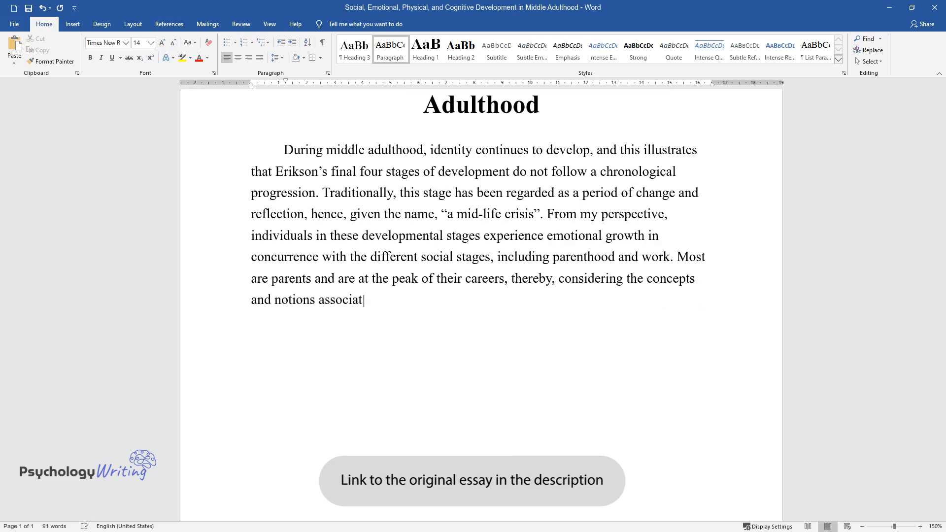
text(ed with the "social clock", most)
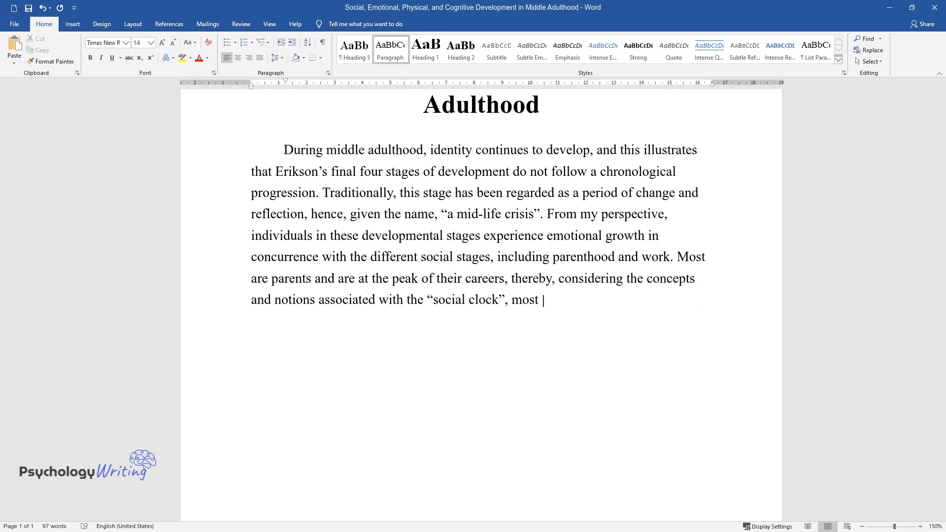
text(individuals in middle adulthood ex)
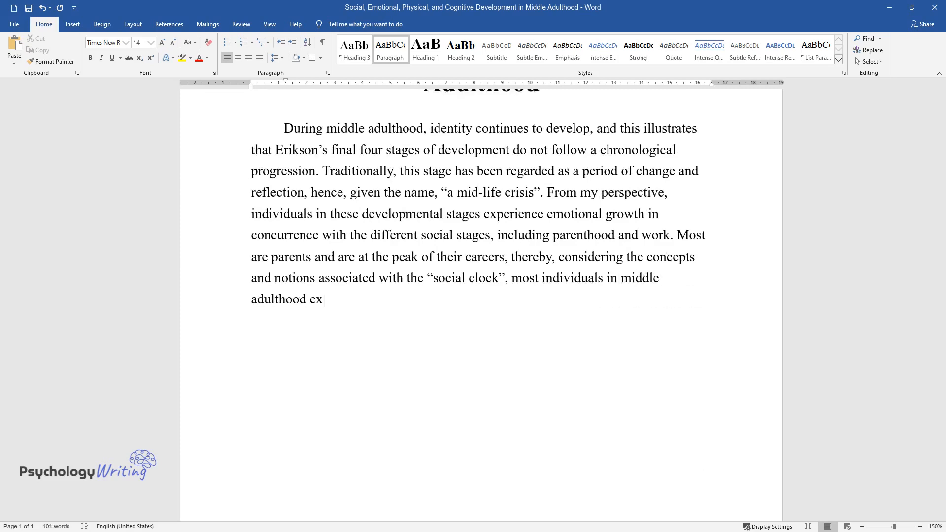
text(perience the paradox of aging. Therefore, it is not all who undergo)
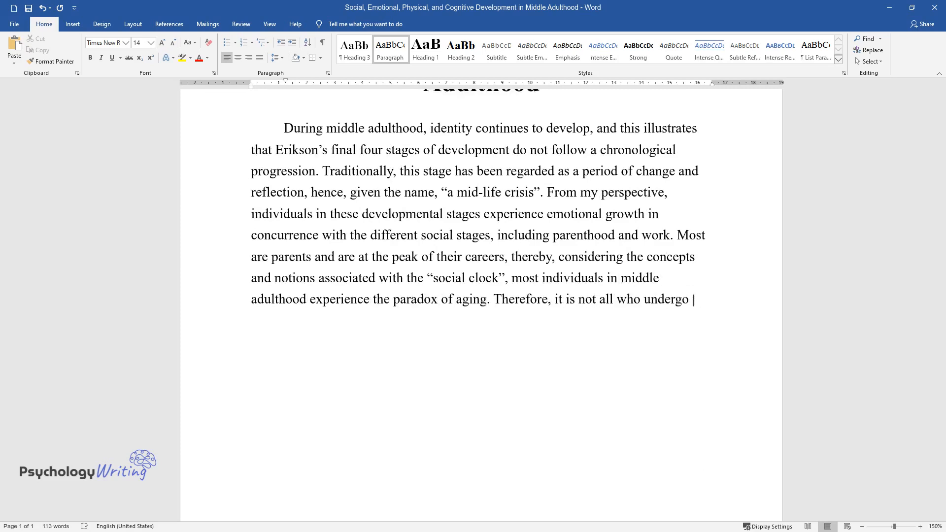
text(a mid-life crisis.)
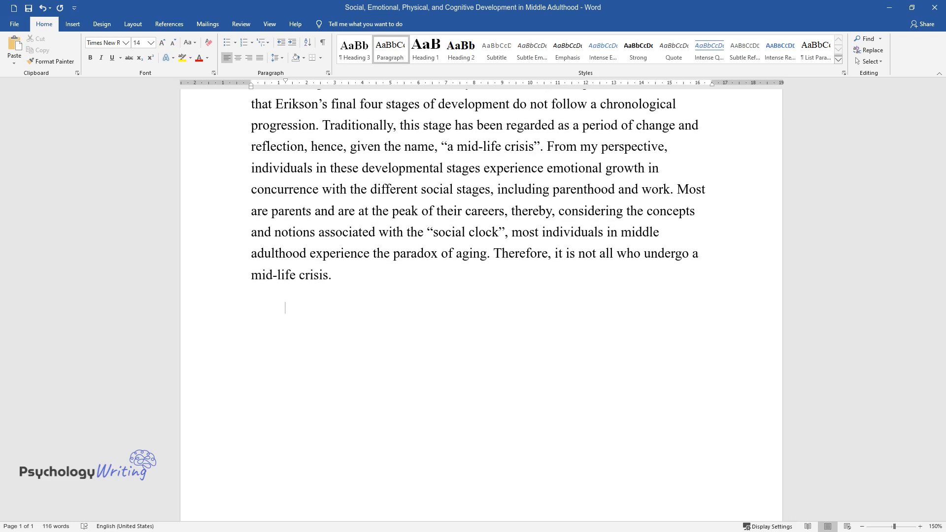
text(Conventionally, aging has bee)
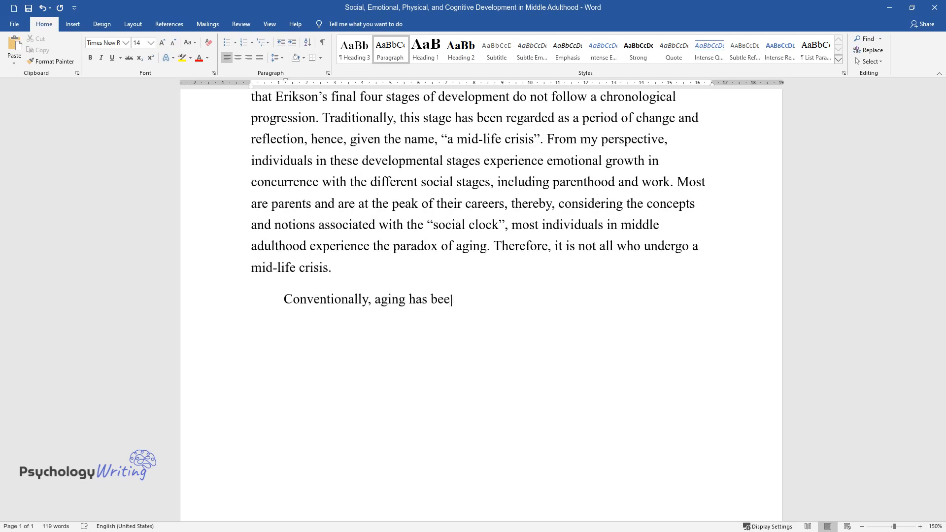
text(n linked to the decline in cogn)
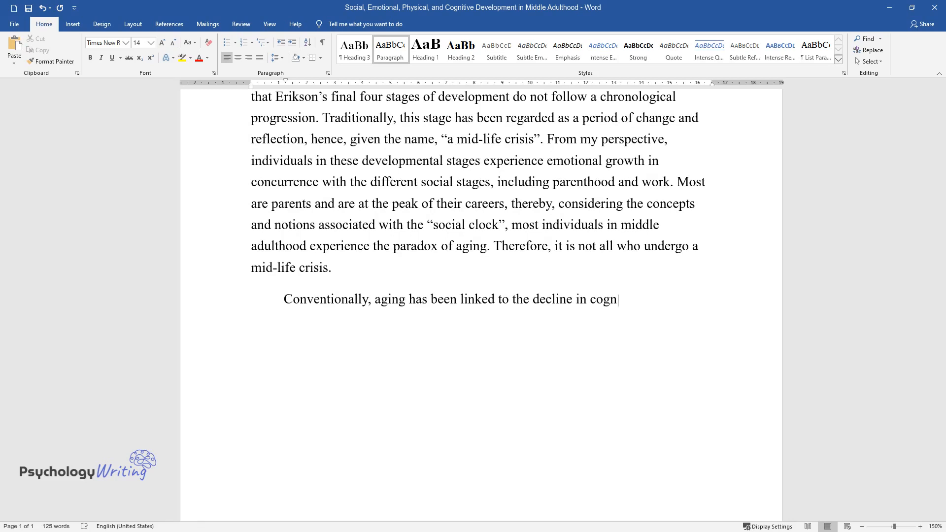
text(itive abilities. However, based)
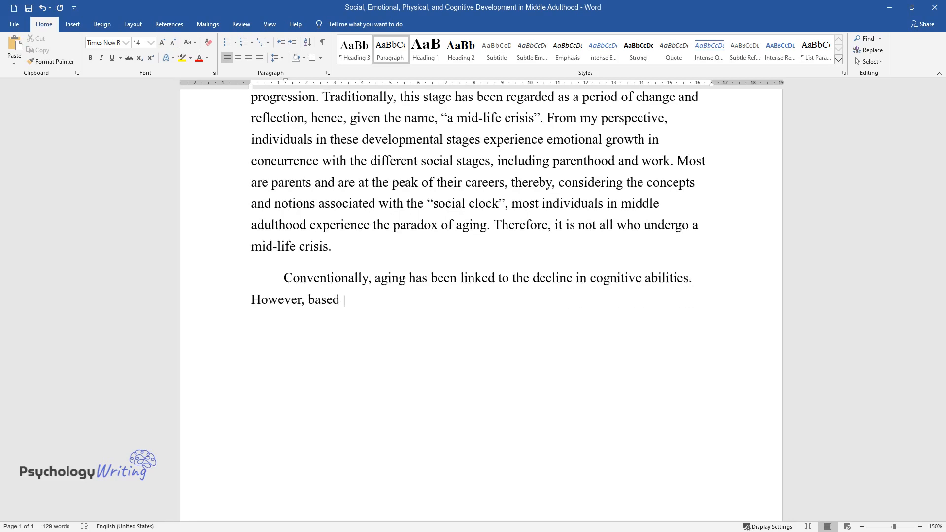
text(on verbal memory, tacit knowledg)
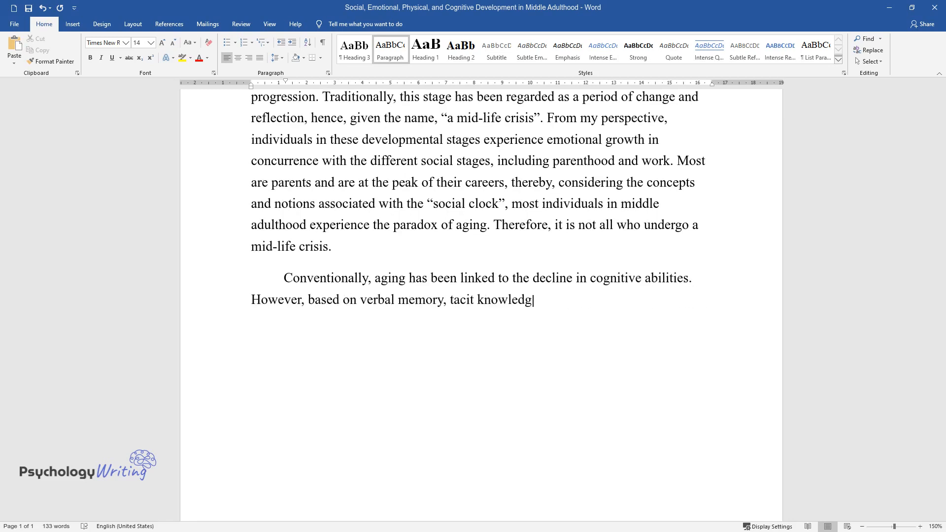
text(e, and inductive reasoning, amon)
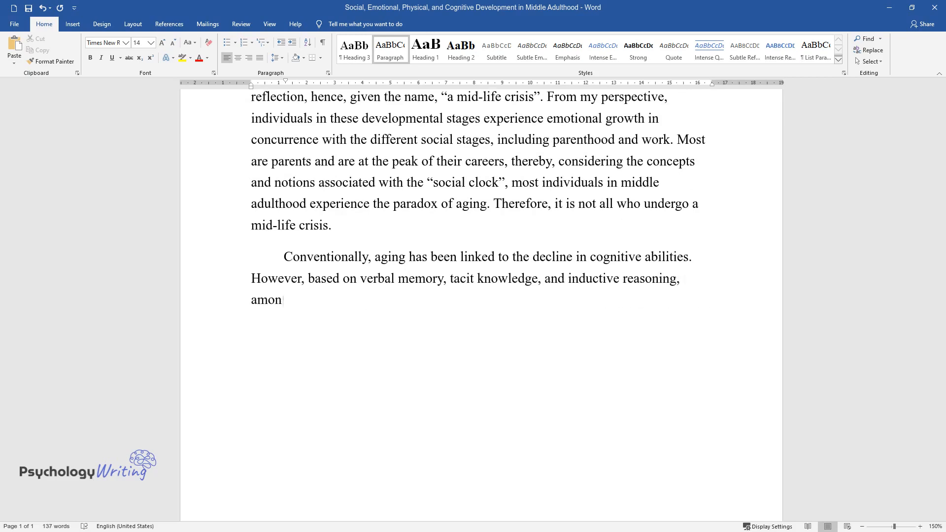
text(g other types of practical skil)
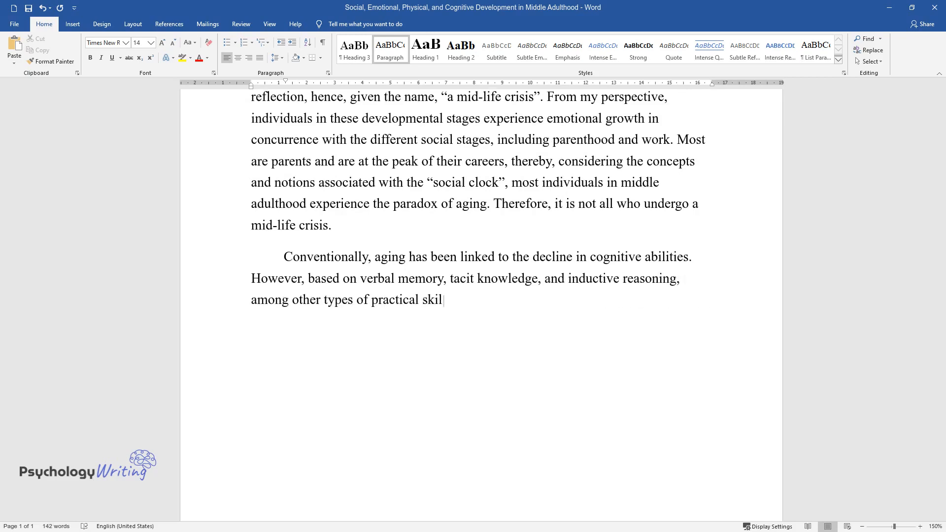
text(ls increase with age. It is at t)
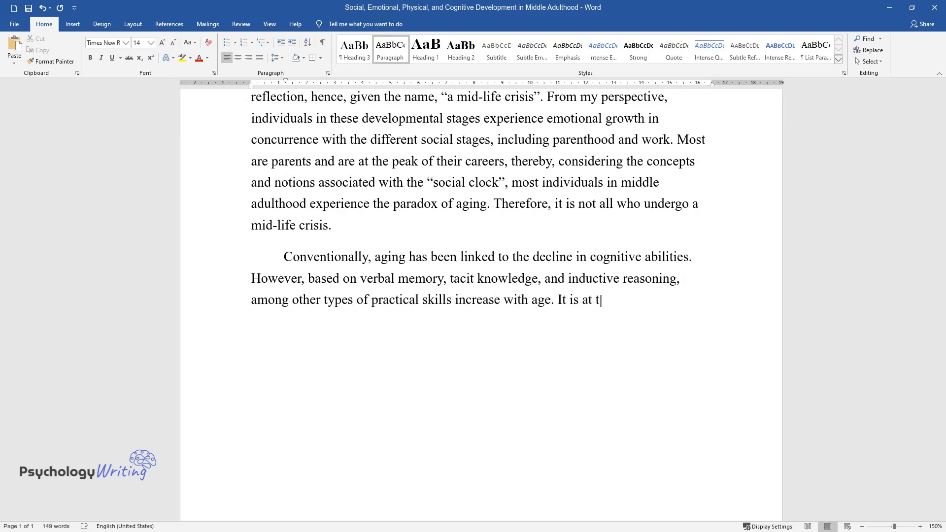
text(his stage that individuals becom)
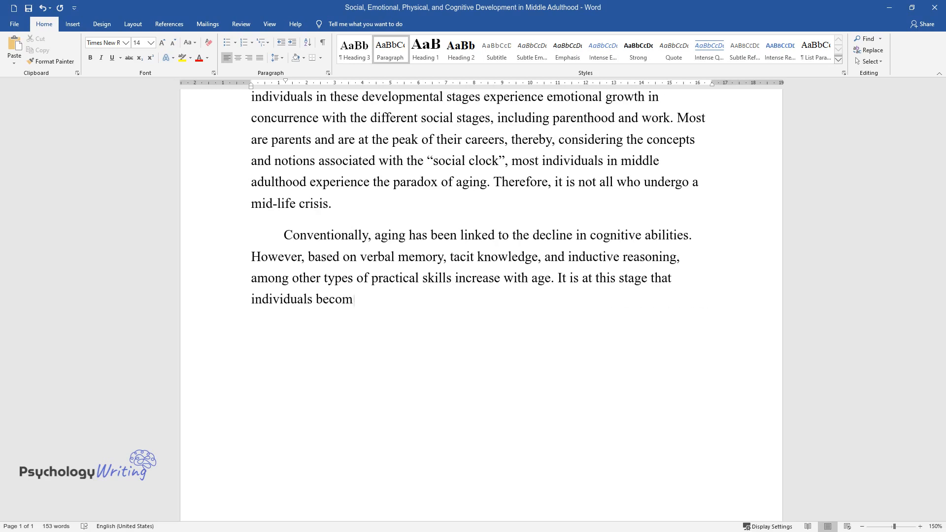
text(e experts in a specific area of)
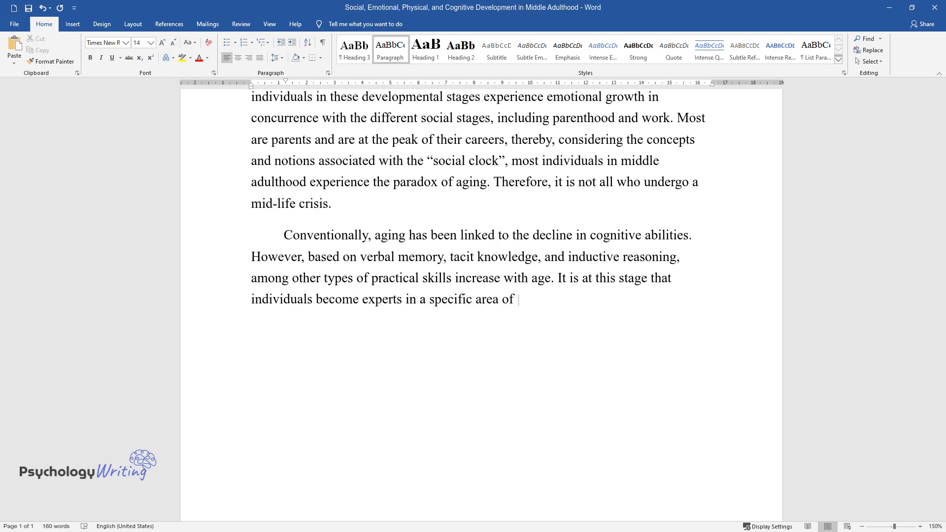
text(study or occupation. On the oth)
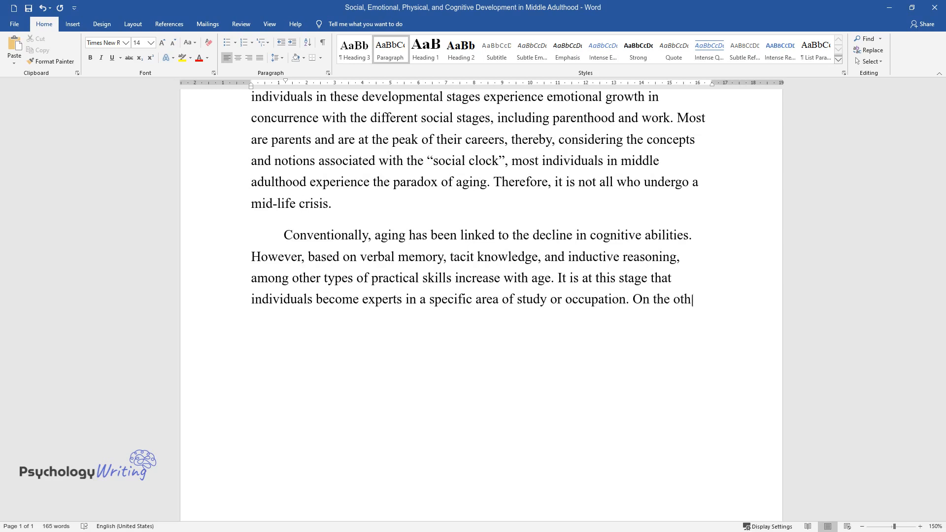
text(er hand, with regard to physical)
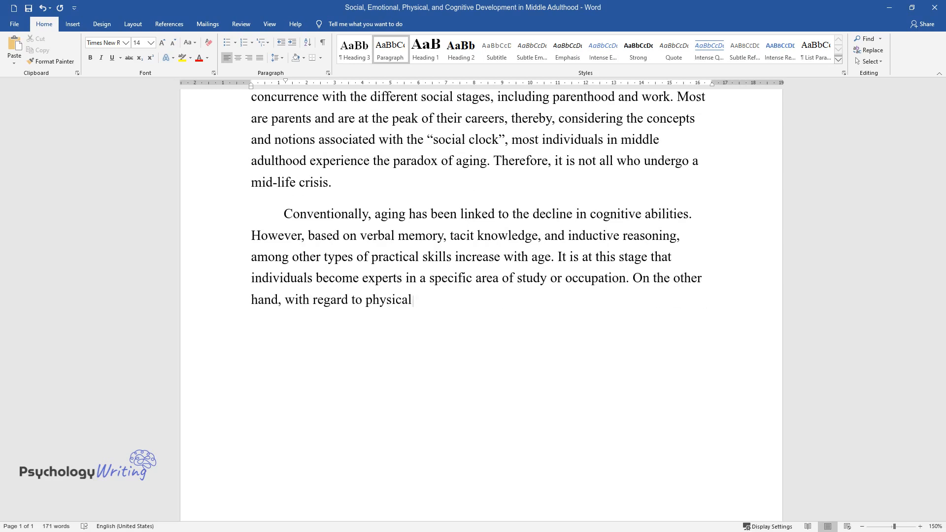
text(development, individuals in middle adulthood begin)
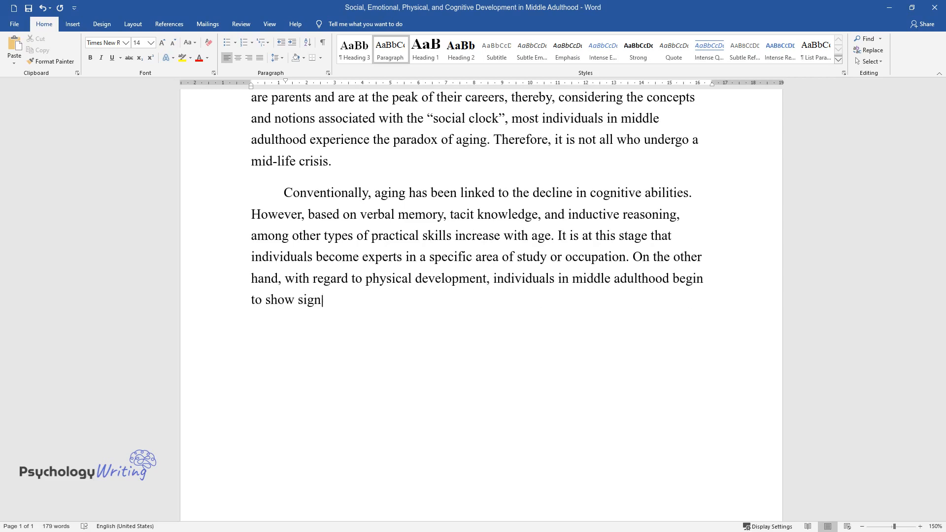
text(s of aging. For example, menopau)
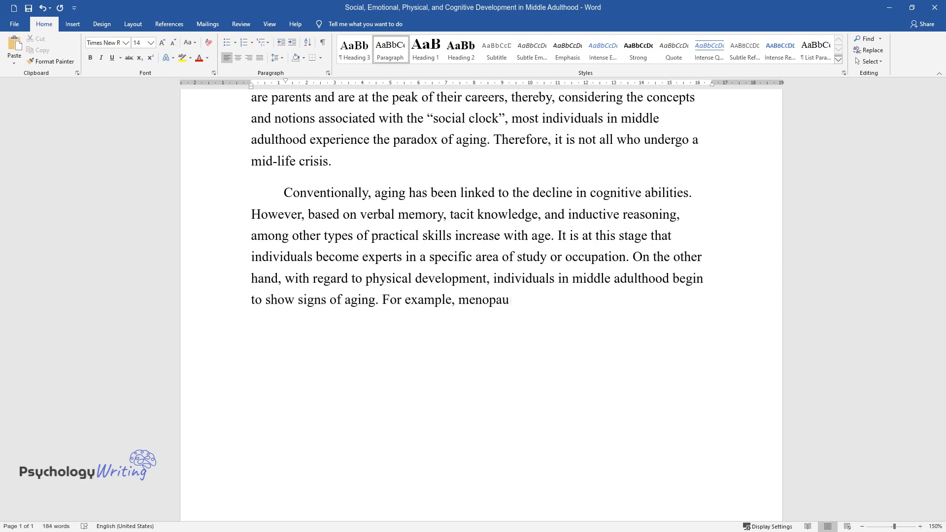
text(se in women and baldness in men)
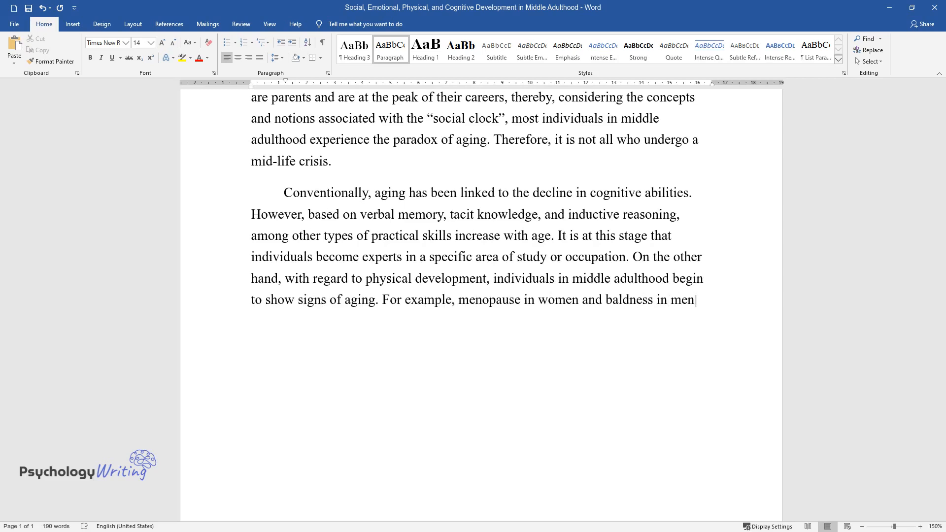
text(Nevertheless, other general si)
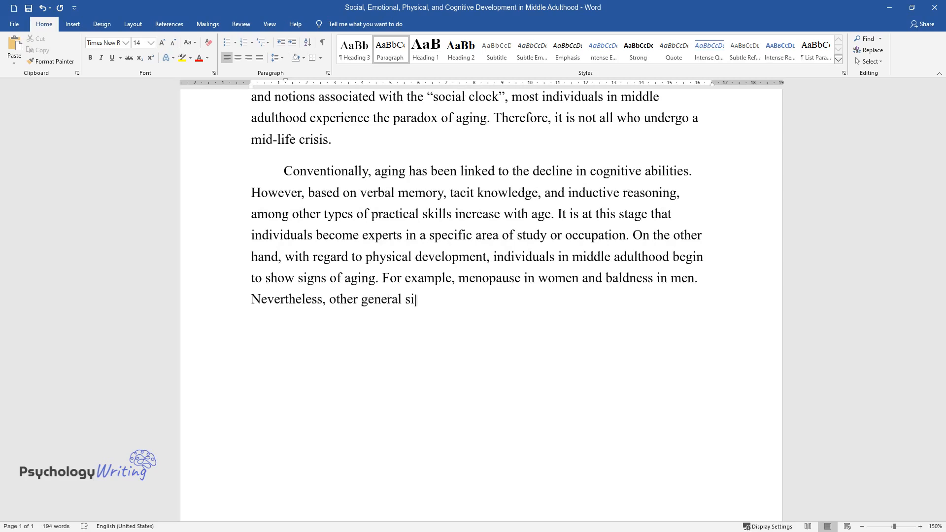
text(gns include middle-age spread ac)
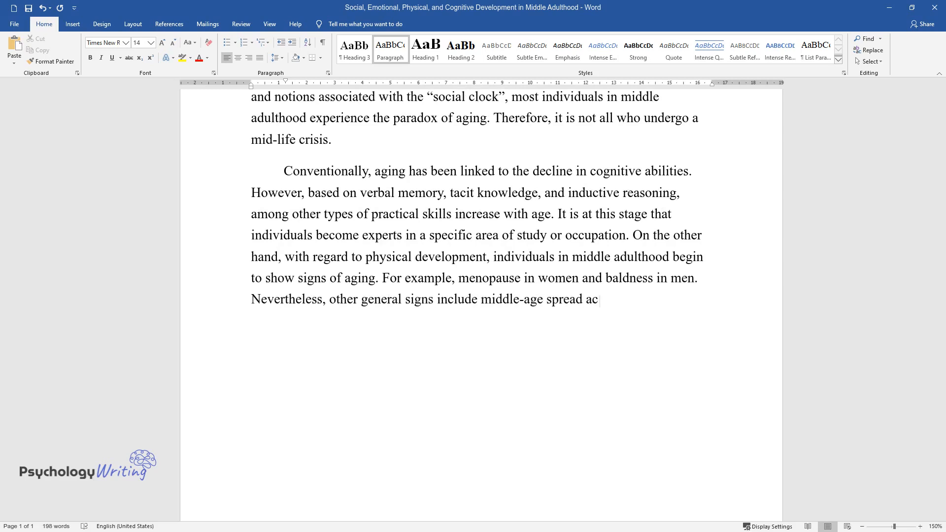
text(companied by weight gain, greying of hair, and depreciation of)
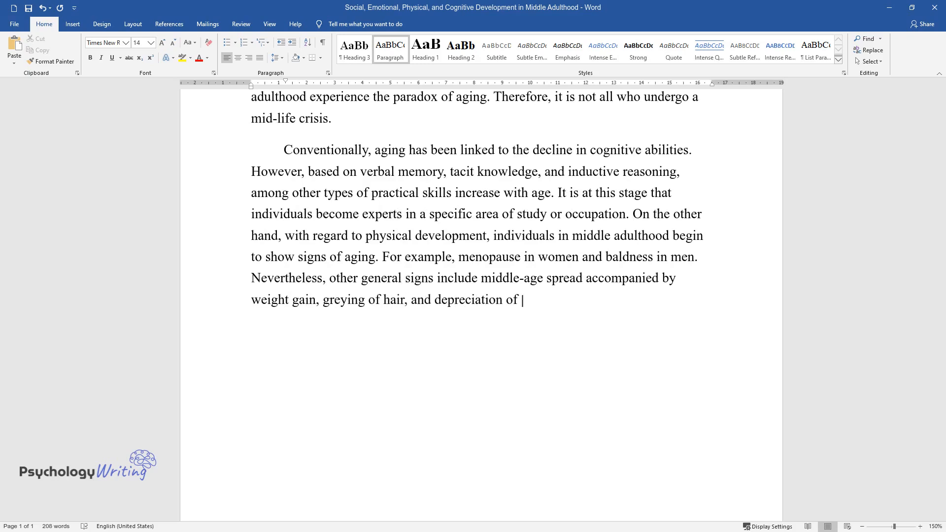
text(the immune system.)
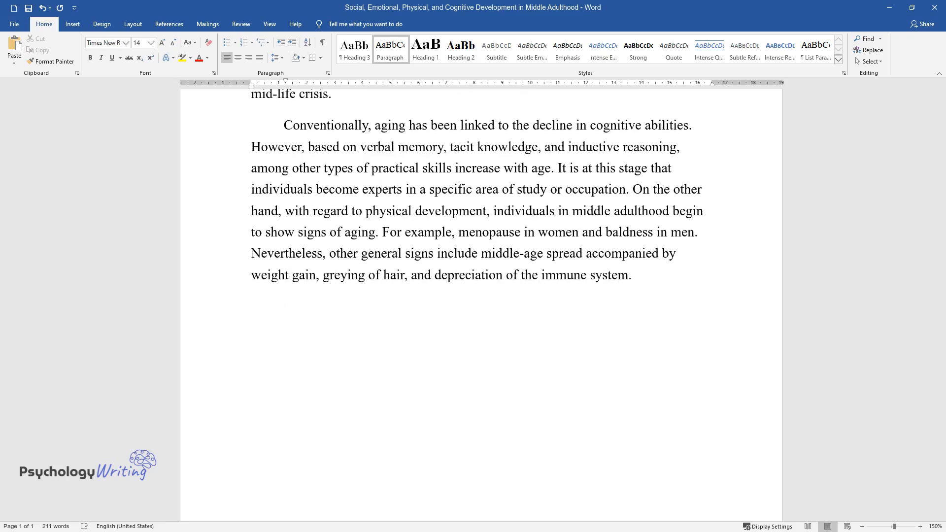
text(Healthcare practitioners need to)
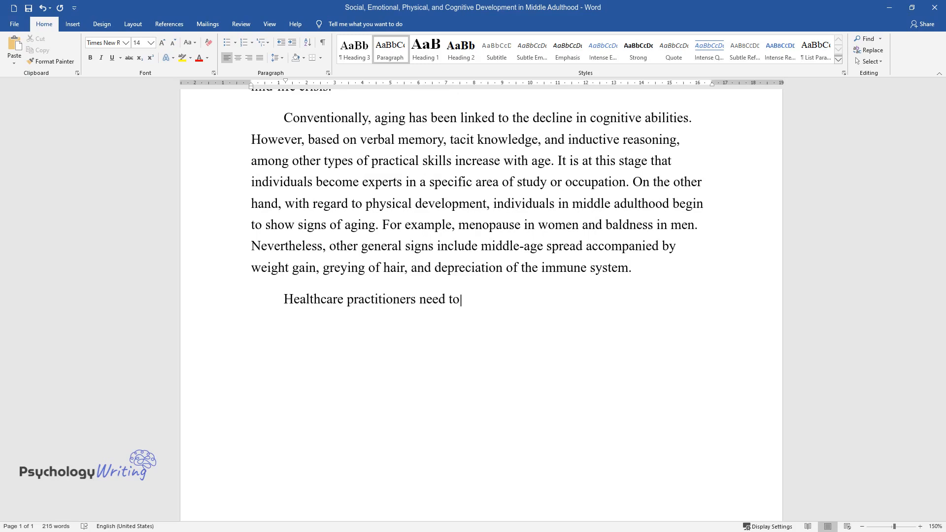
text(understand the relationship between a)
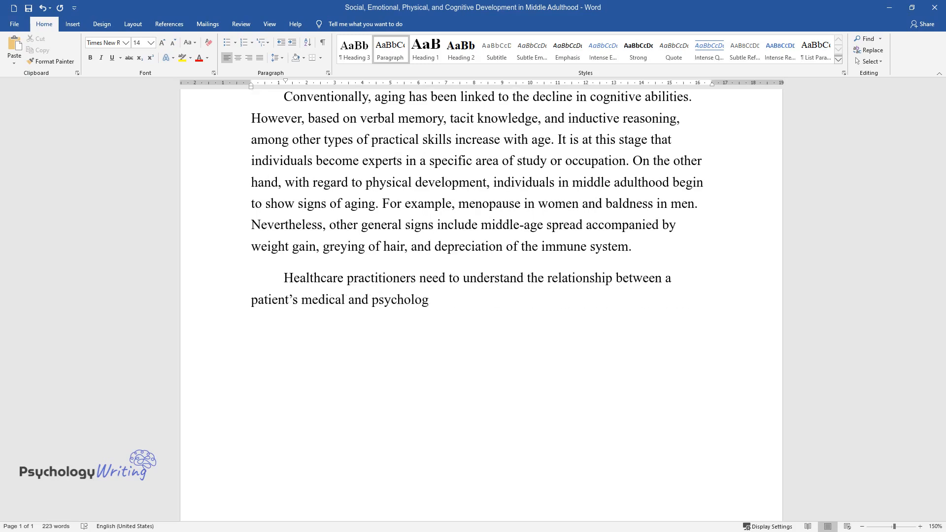
text(ical needs. They must have a deep u)
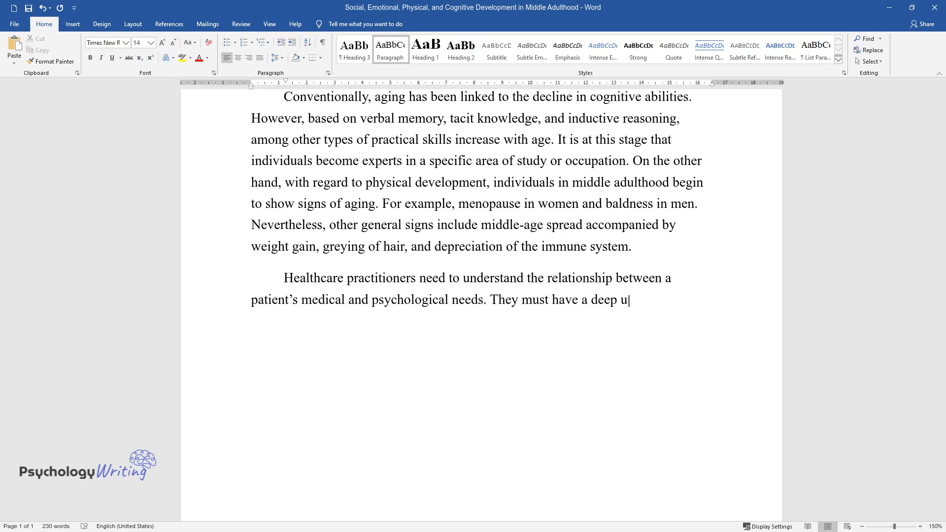
text(nderstanding of the various stages)
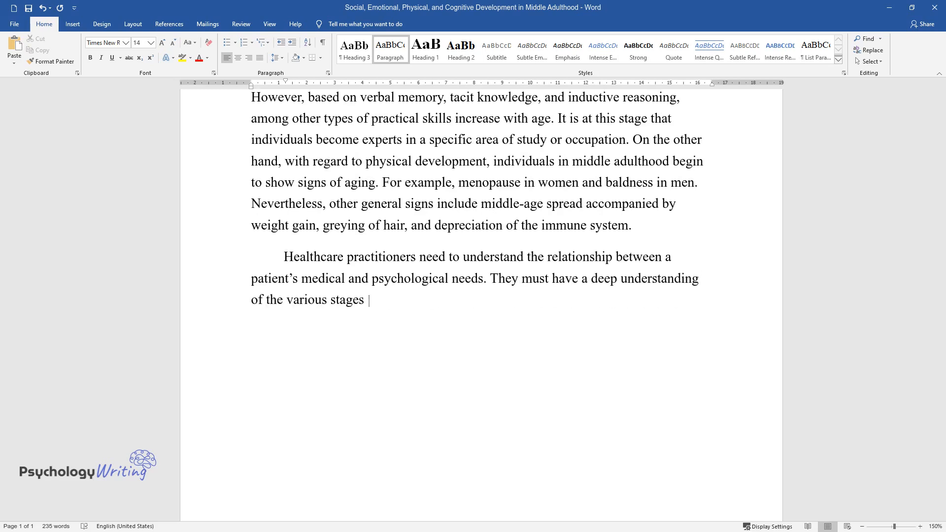
text(of development to enable them to administer quality patient-)
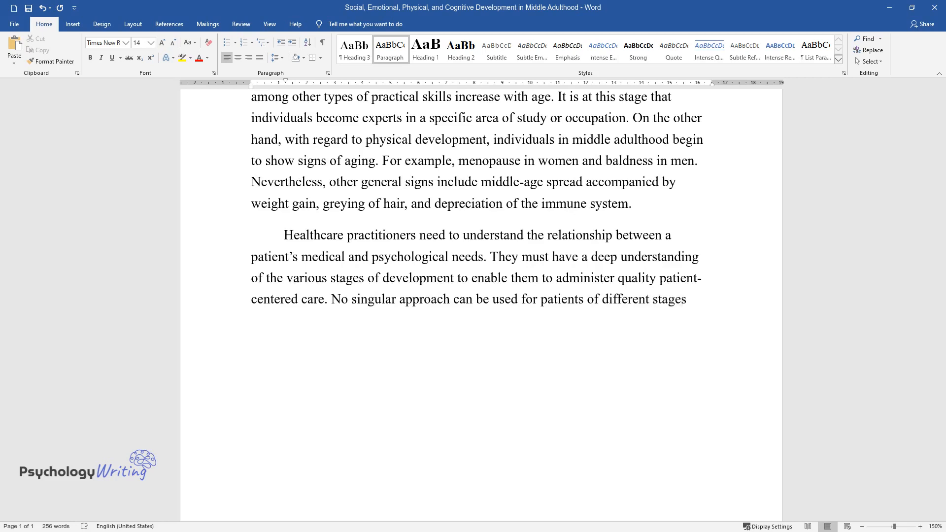
text(because although the treatment migh)
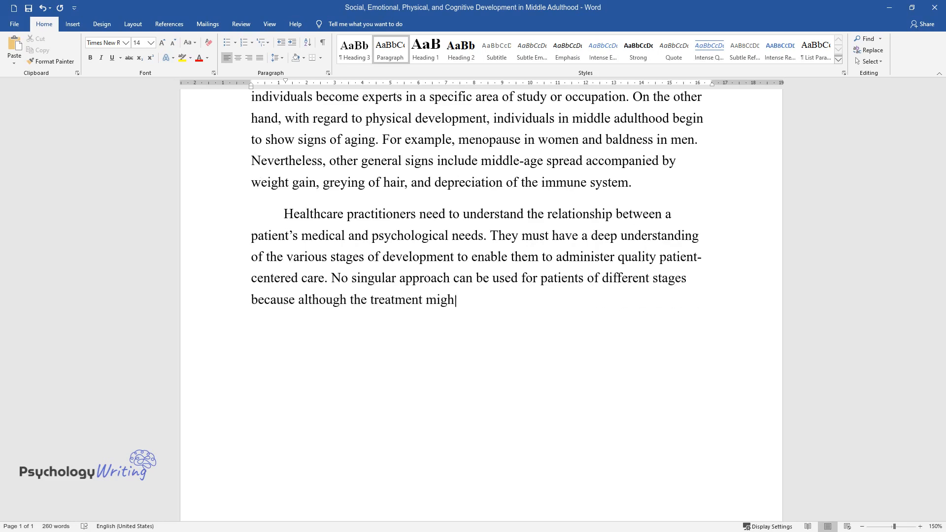
text(t be effective, the patient might b)
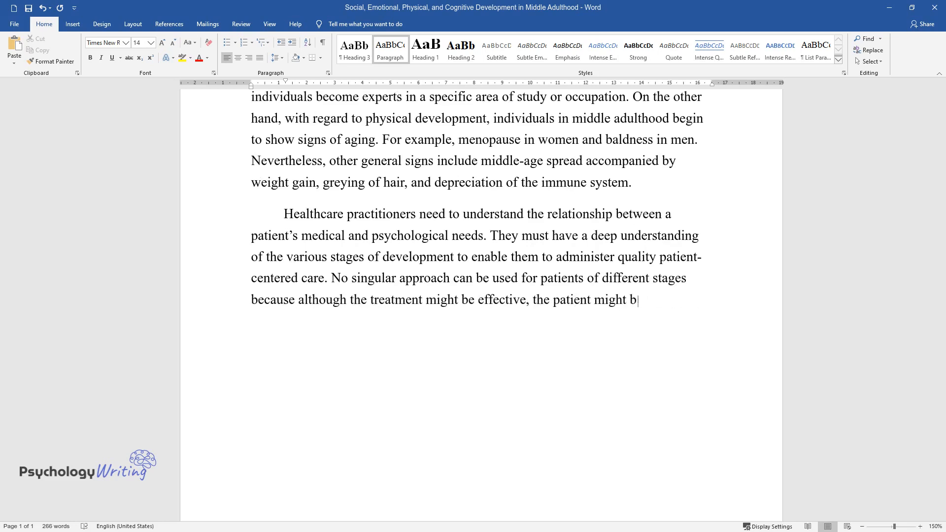
text(e frustrated with the care. For ins)
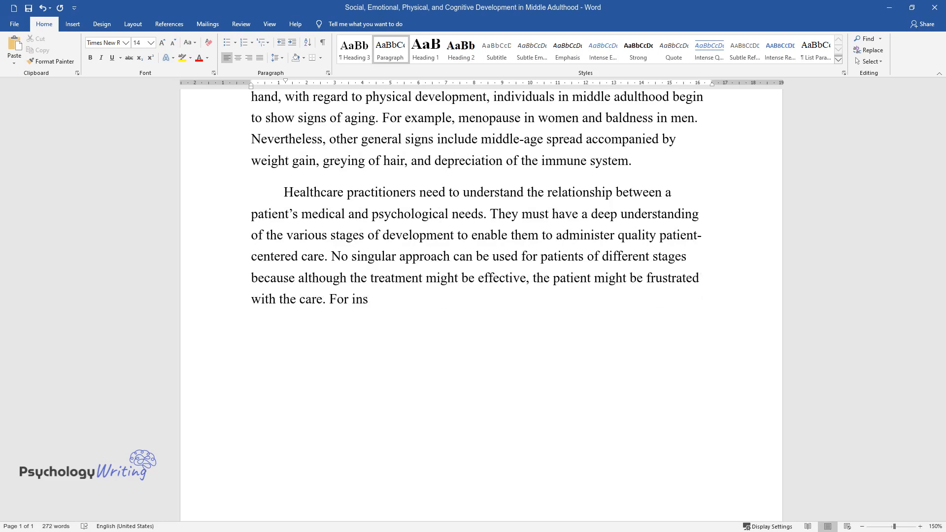
text(tance, when attending to patients w)
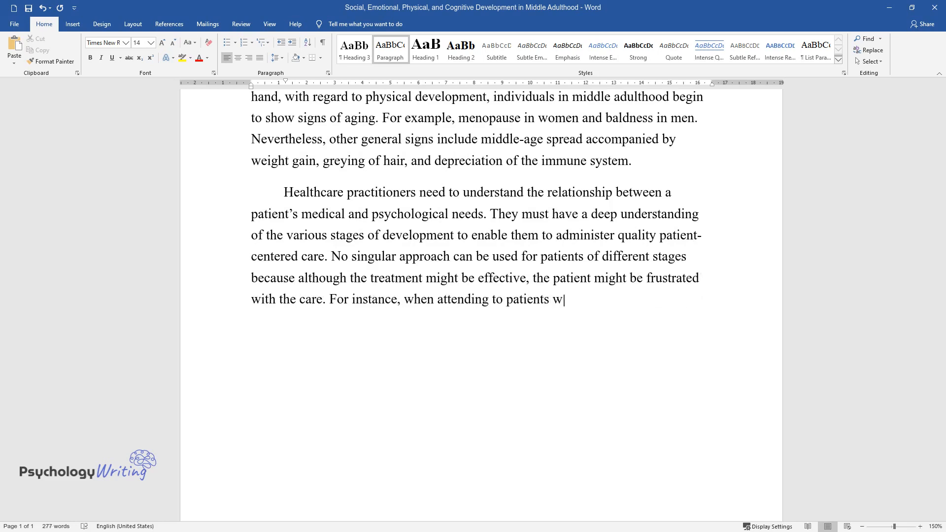
text(ith mental health problems, the con)
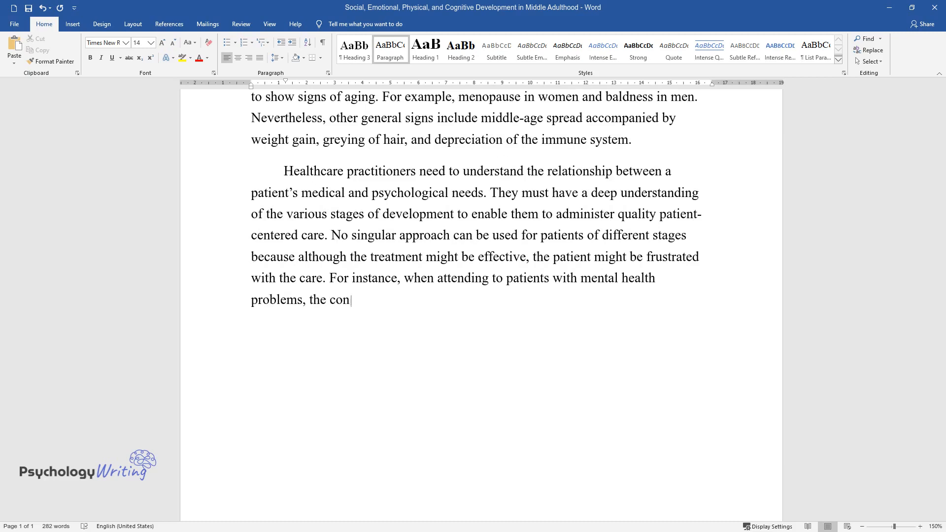
text(cept of social and emotional develo)
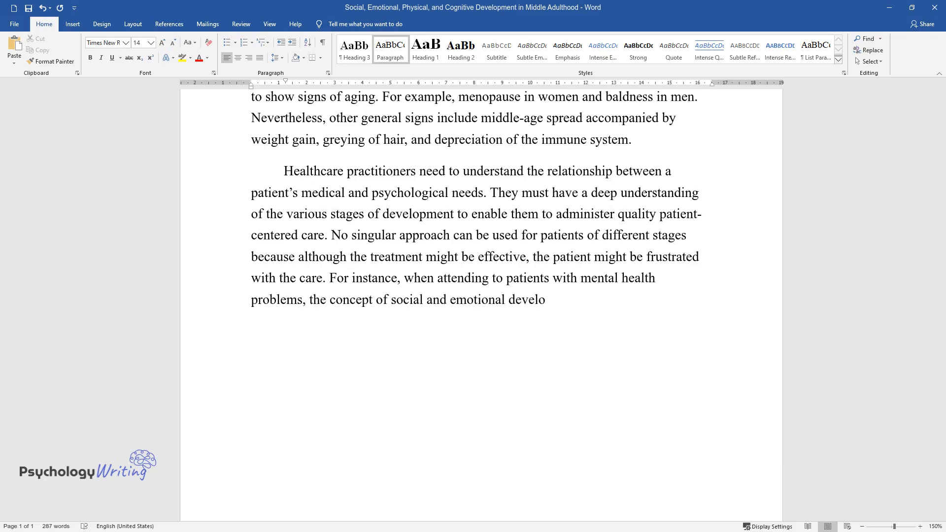
text(pment can be used to structure the)
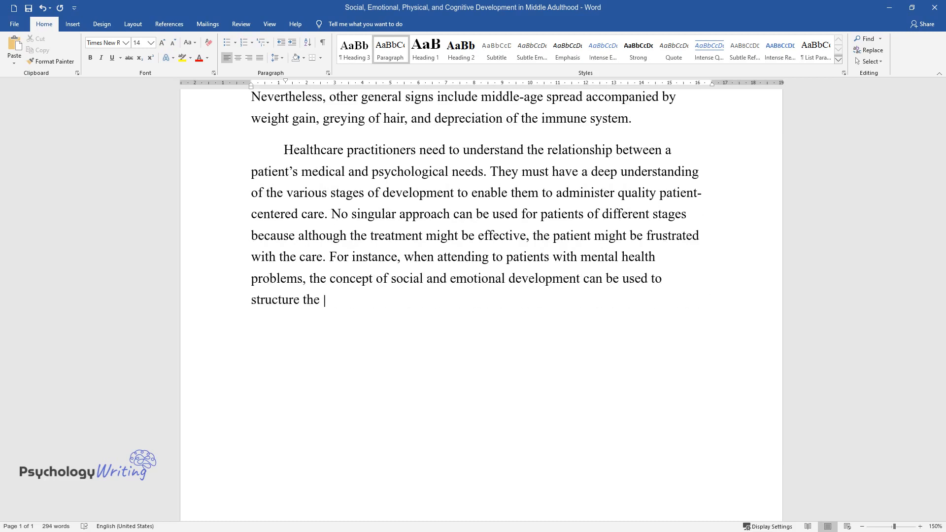
text(treatment in a manner that is relev)
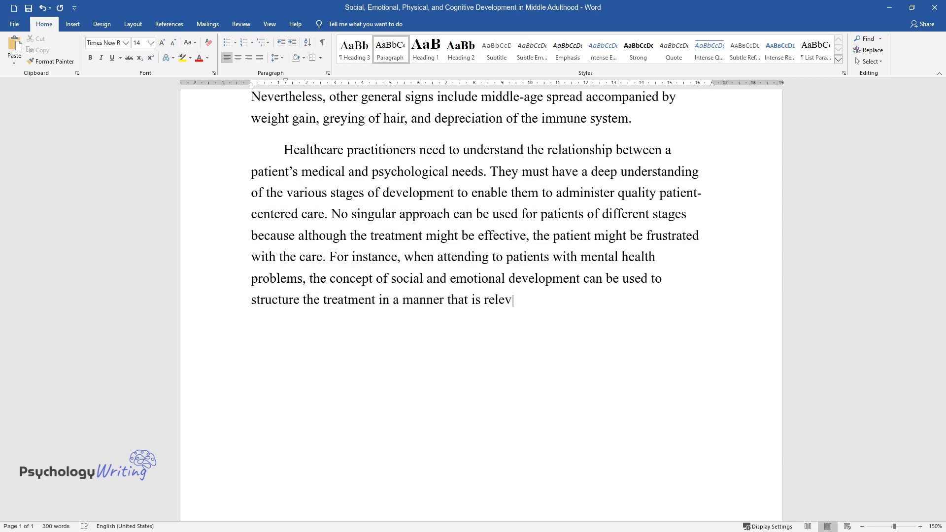
text(ant to individuals between 40 to 65)
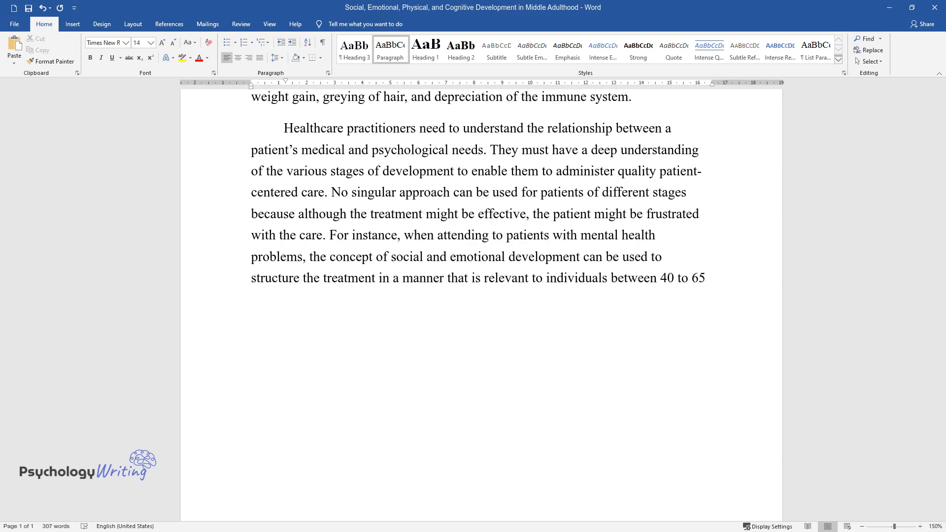
text(years. This will facilitate the est)
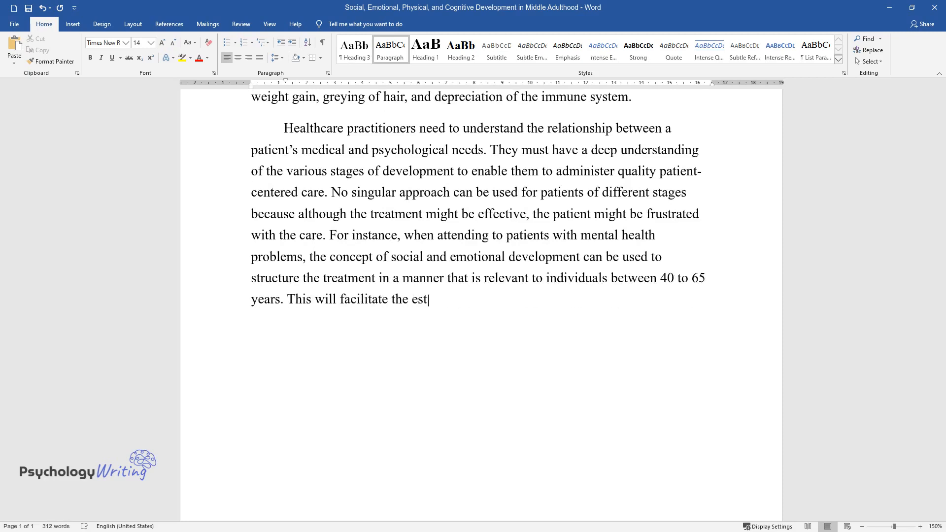
text(ablishment of a strong therapeutic)
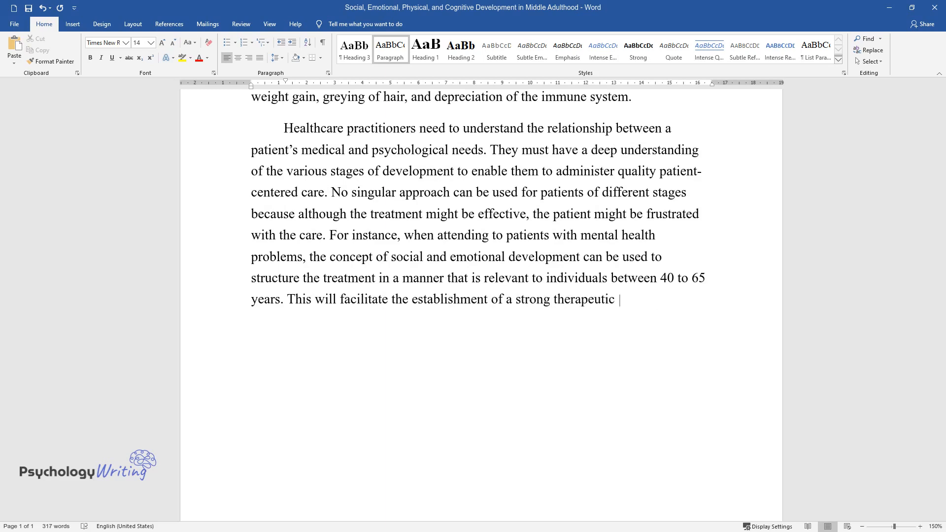
text(relationship; hence, the patients w)
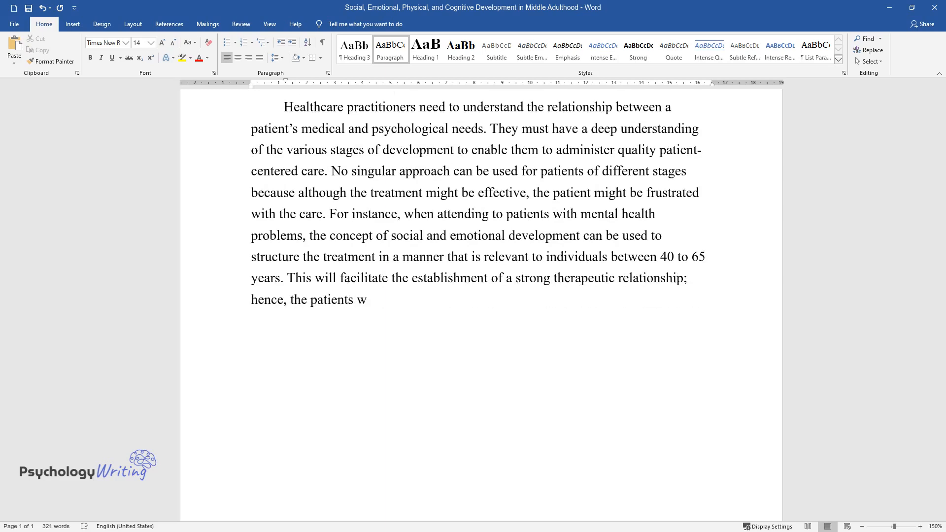
text(ill be more open and honest. On the)
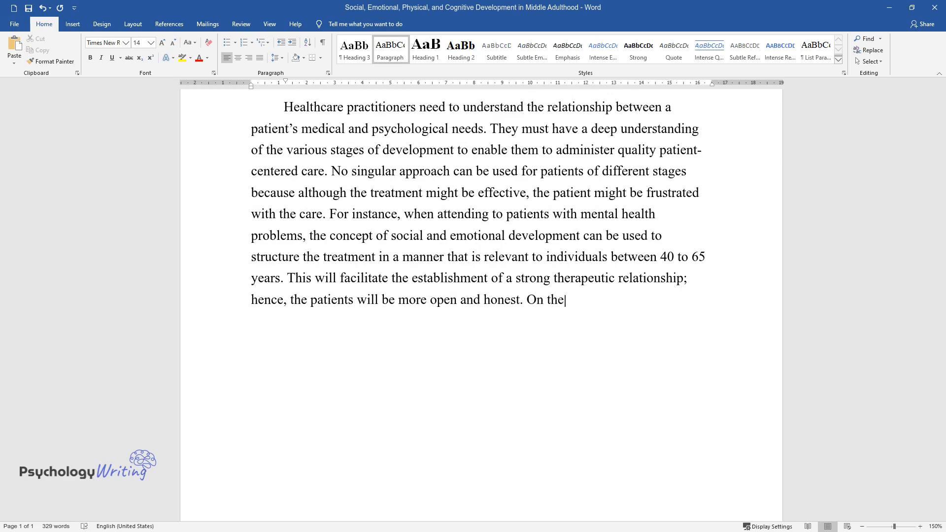
text(contrary, knowledge of physical de)
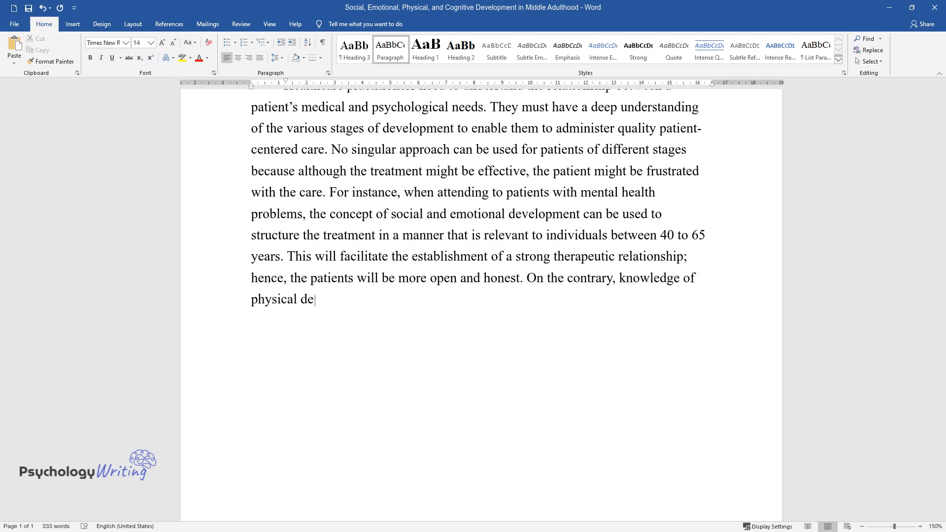
text(velopment enables healthcare practi)
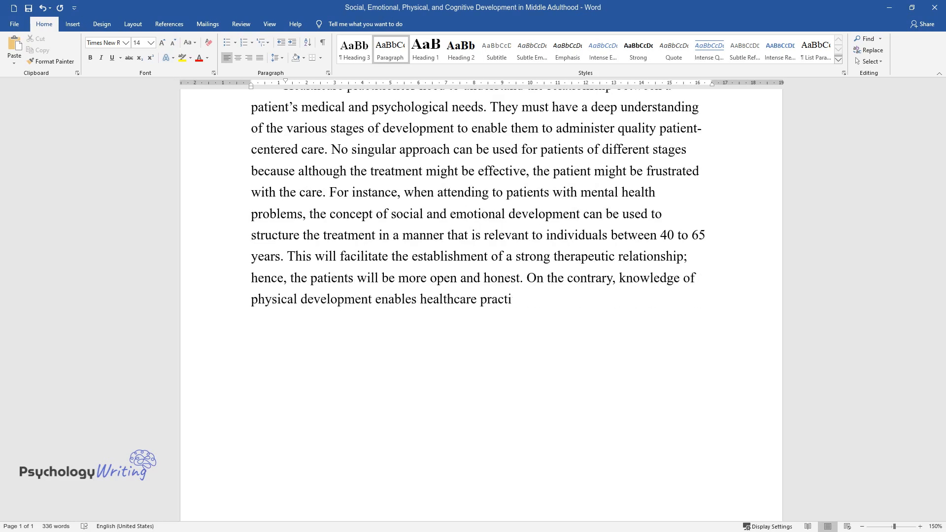
text(tioners to distinguish between symp)
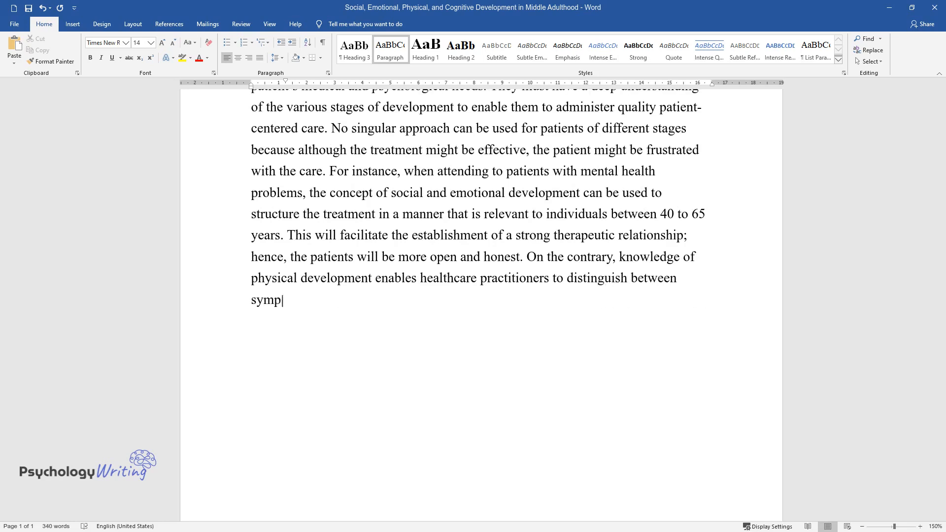
text(toms of clinical conditions and the)
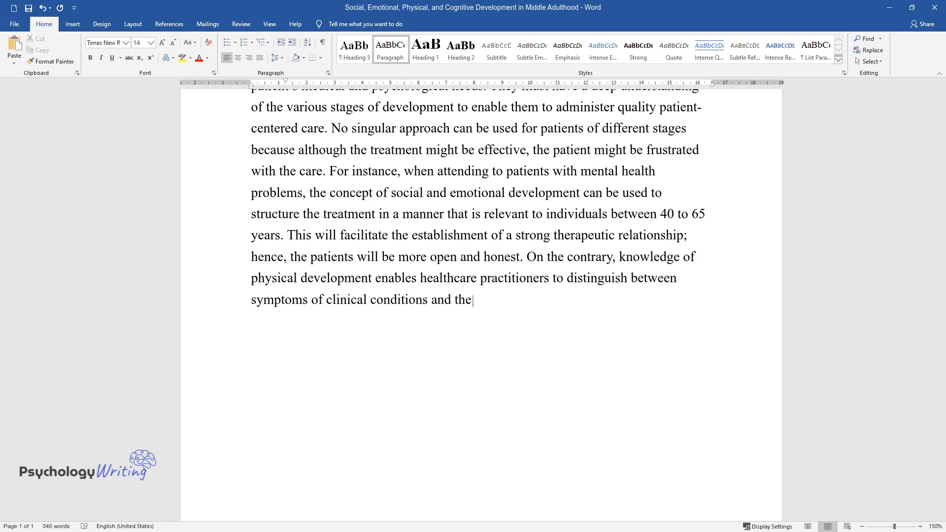
text(various natural processes. Furthermore, it)
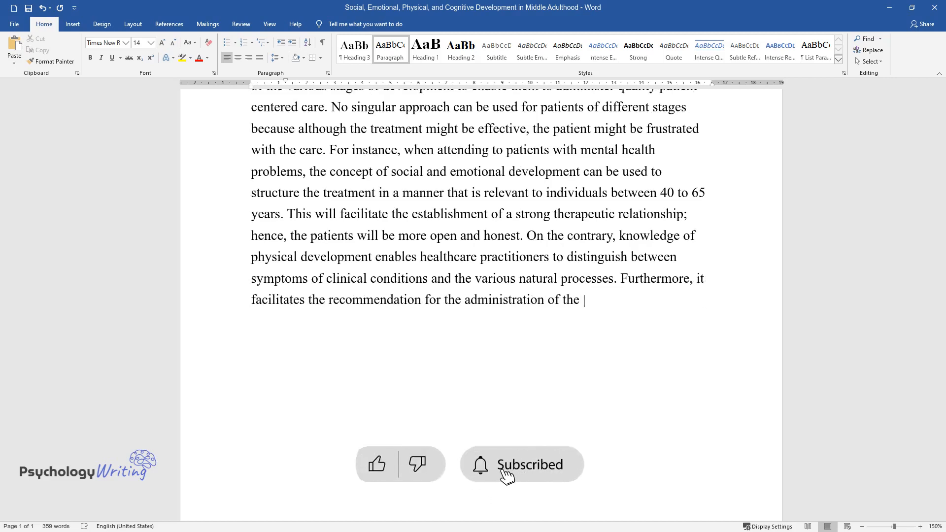
text(correct dosage amounts, preventive)
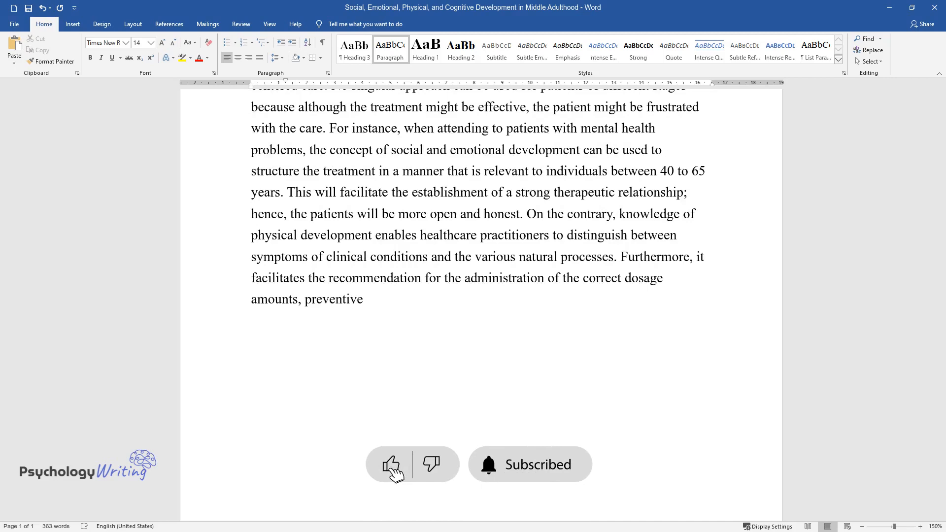
text(strategies, and non-pharmacological)
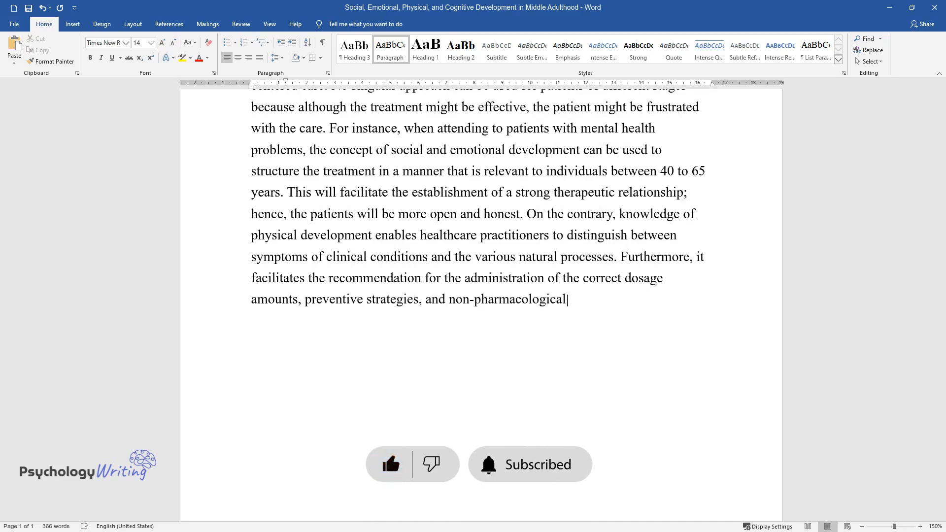